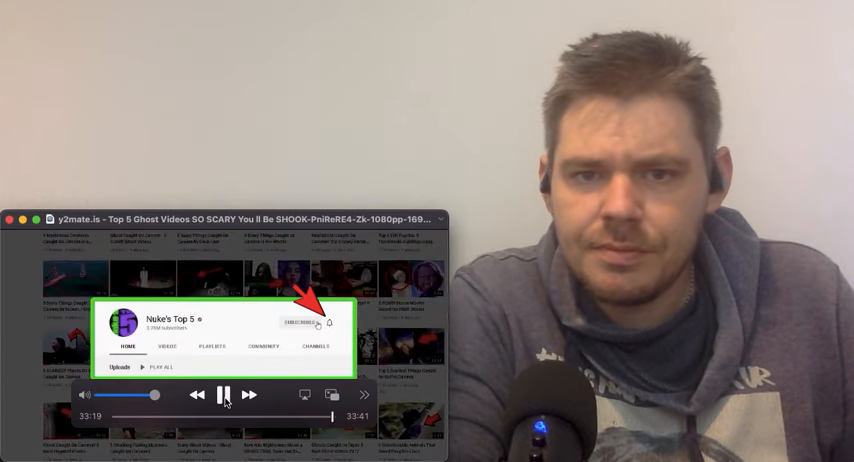
Show the notification options for the subscribed Nuke's Top 5 channel via its bell
{"action": "left_click", "coordinate": [328, 324]}
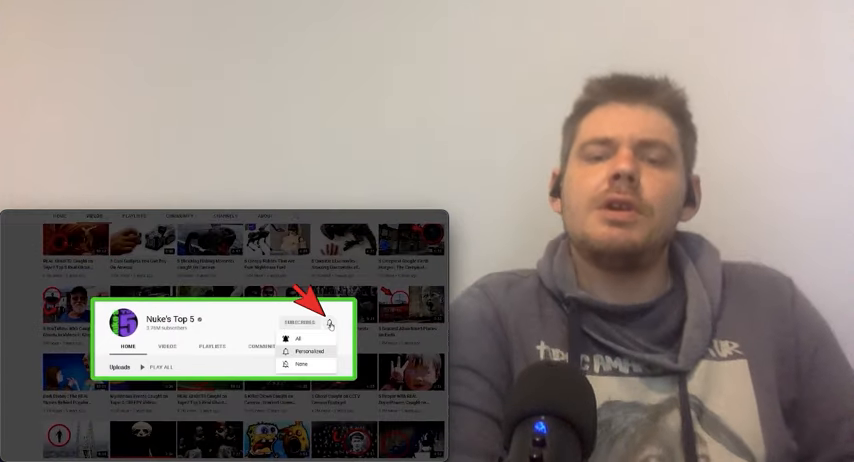